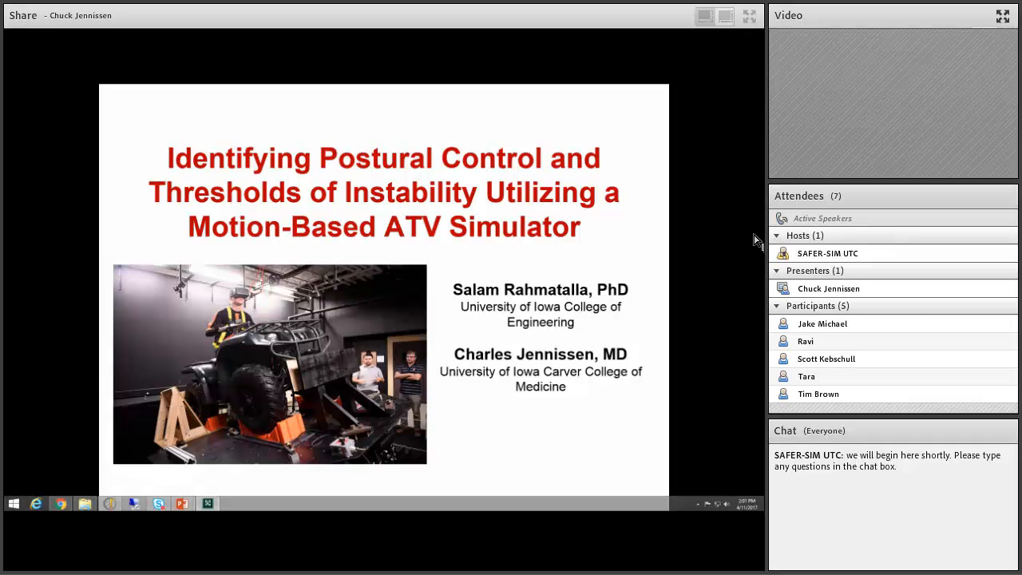
mouse_move(711, 396)
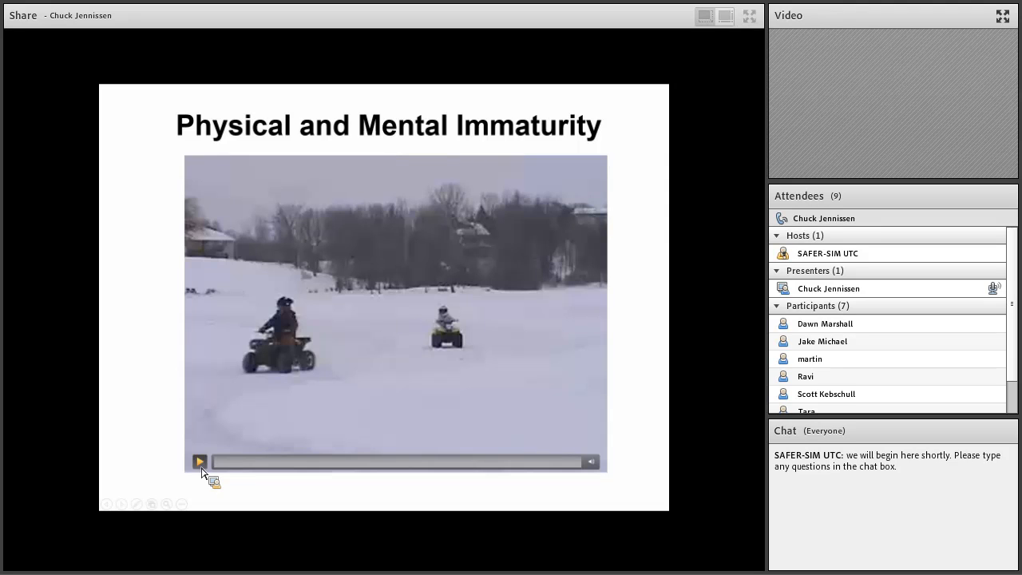
Step: Start the embedded ATV riding clips on the Physical and Mental Immaturity slides
left_click(198, 461)
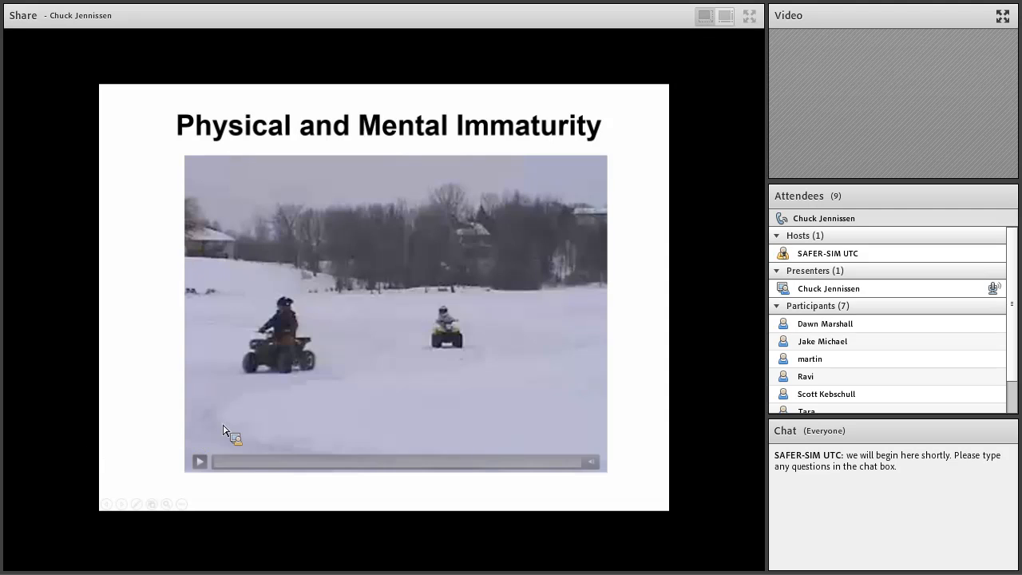
left_click(199, 461)
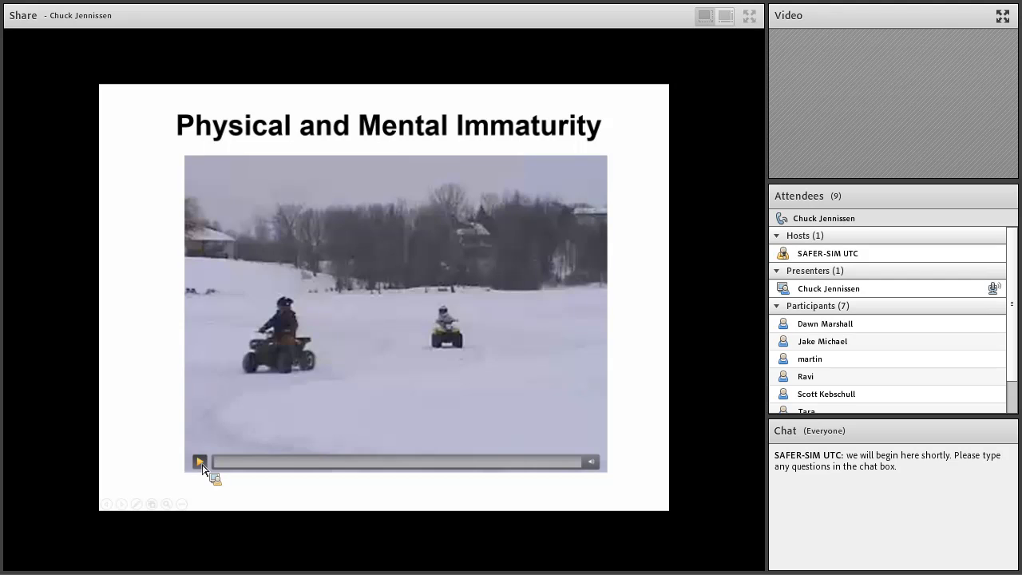
left_click(198, 462)
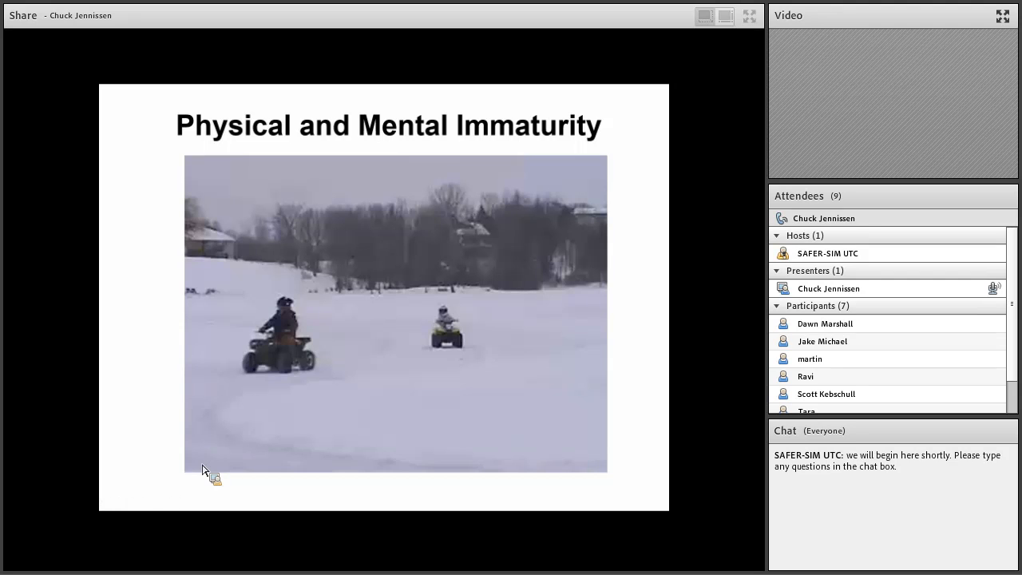
left_click(199, 461)
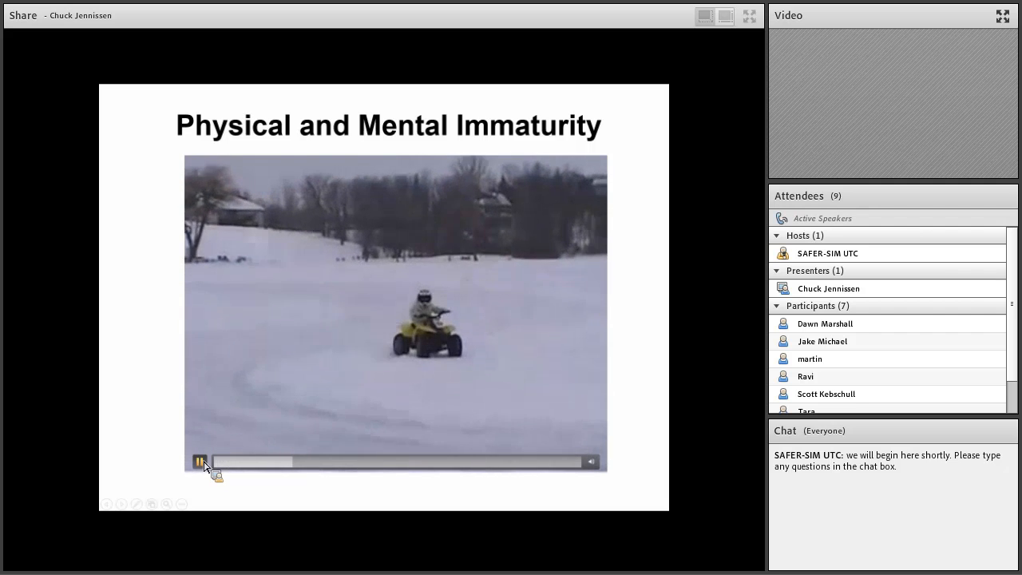
left_click(199, 462)
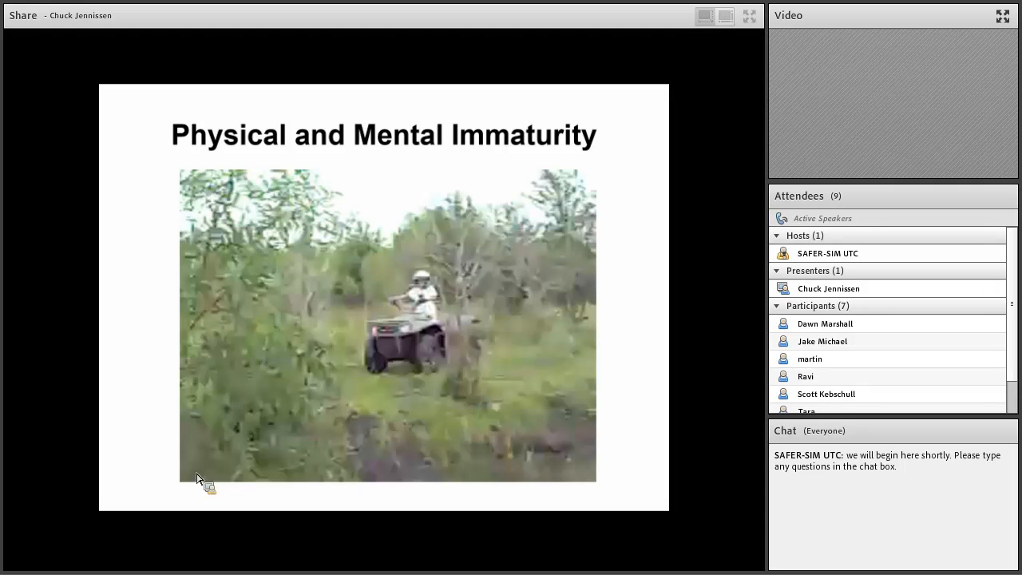
left_click(195, 469)
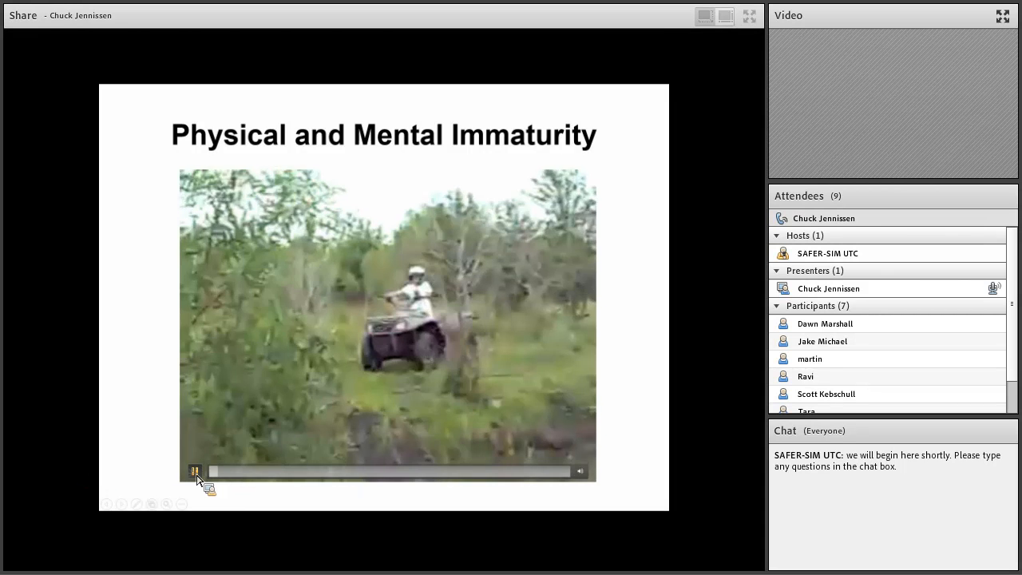
left_click(195, 471)
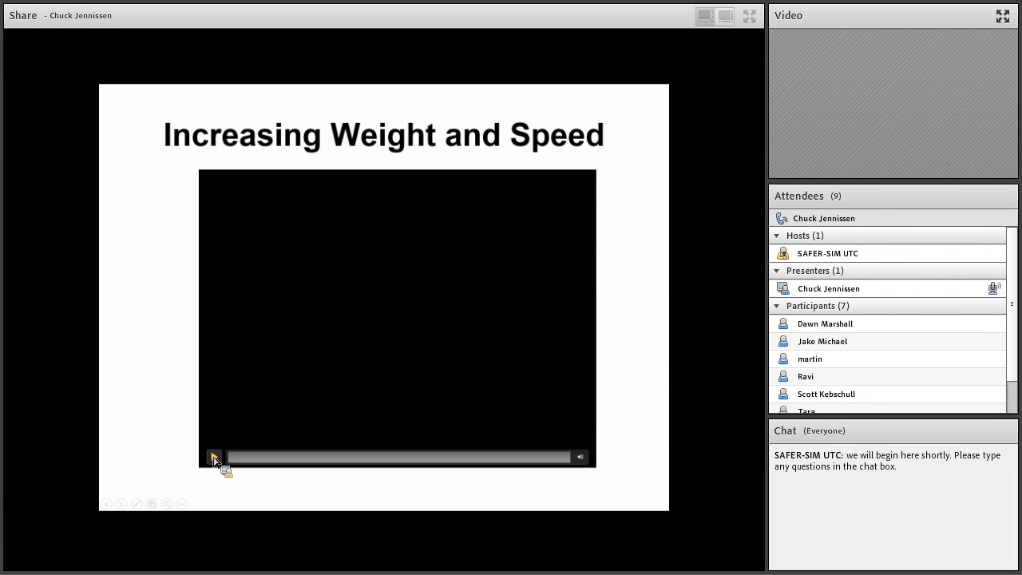
left_click(214, 457)
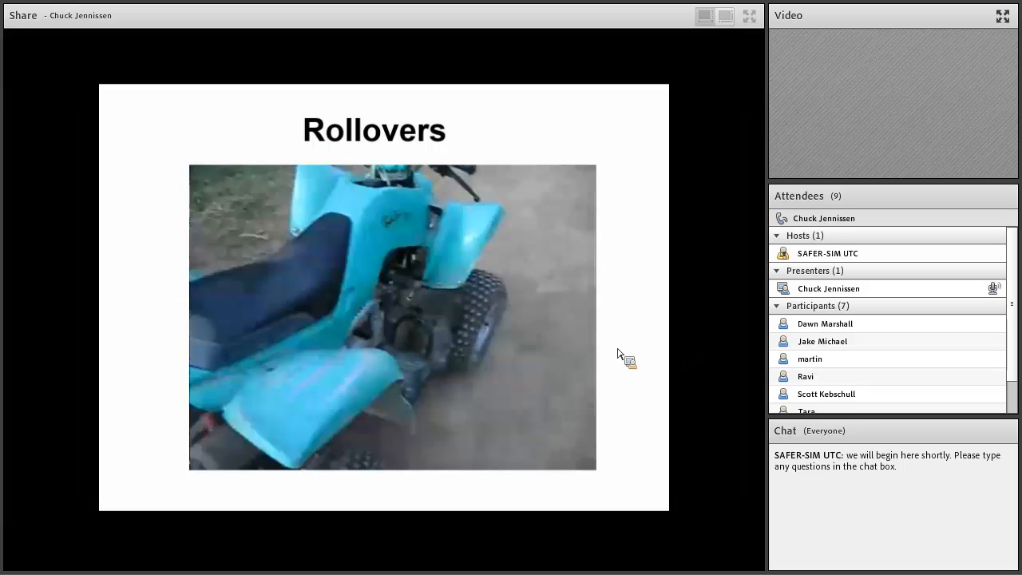
Step: Start the teal ATV rollover clip embedded in the Rollovers slide
left_click(205, 460)
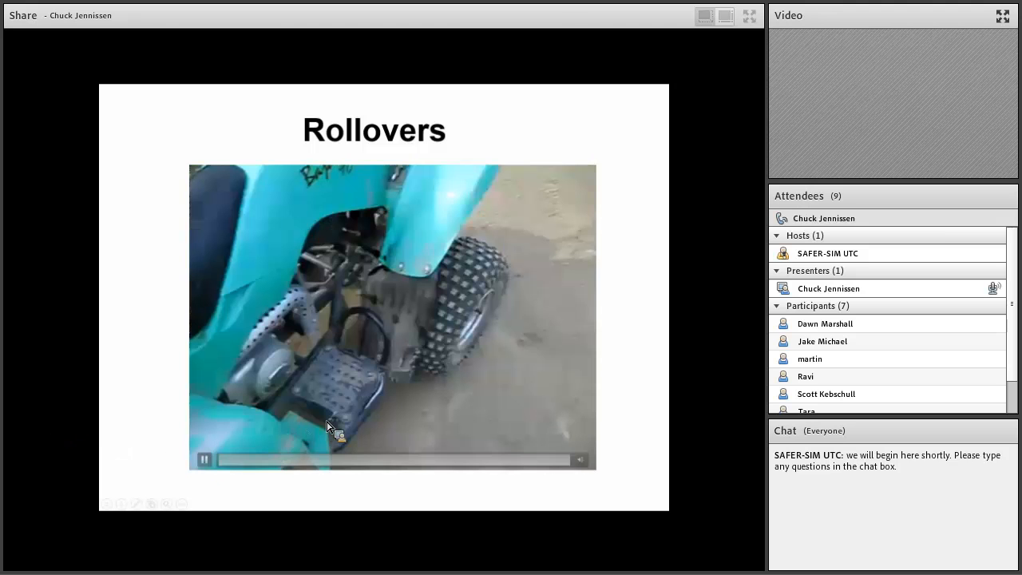
left_click(205, 460)
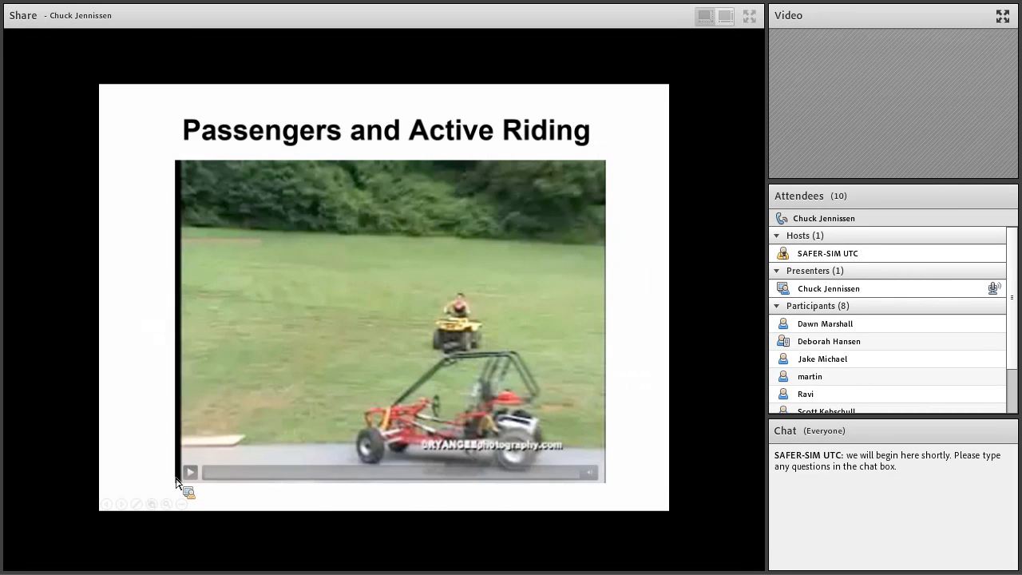
Step: Start the riding clip embedded in the Passengers and Active Riding slide
left_click(190, 473)
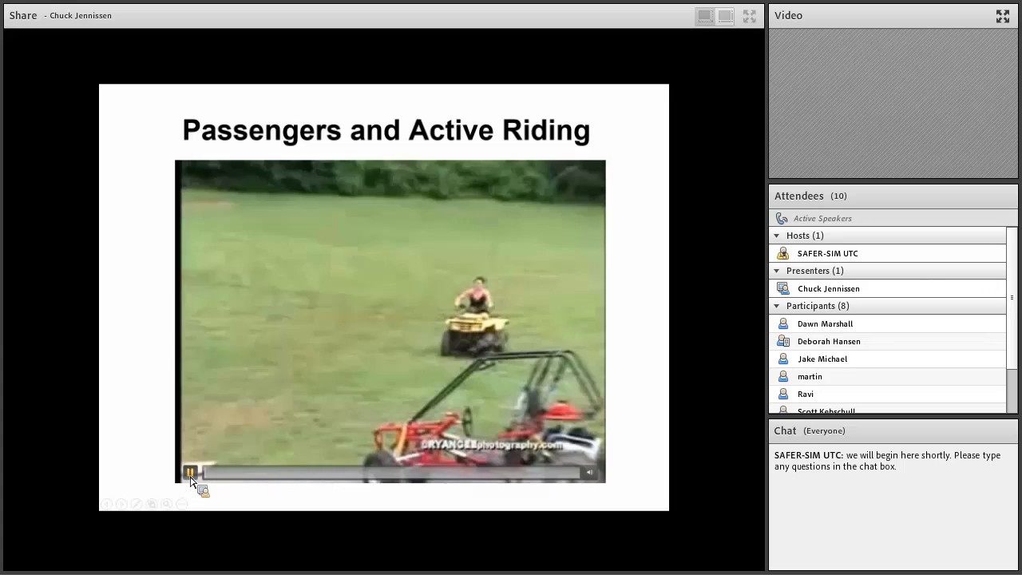
left_click(192, 473)
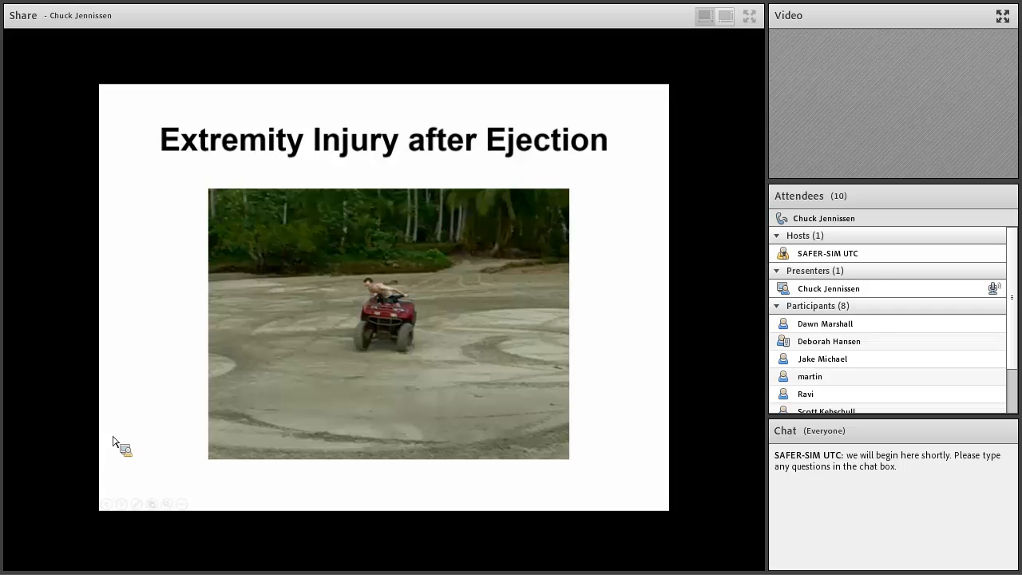
Step: Start the ATV ejection clip embedded in the Extremity Injury after Ejection slide
left_click(224, 449)
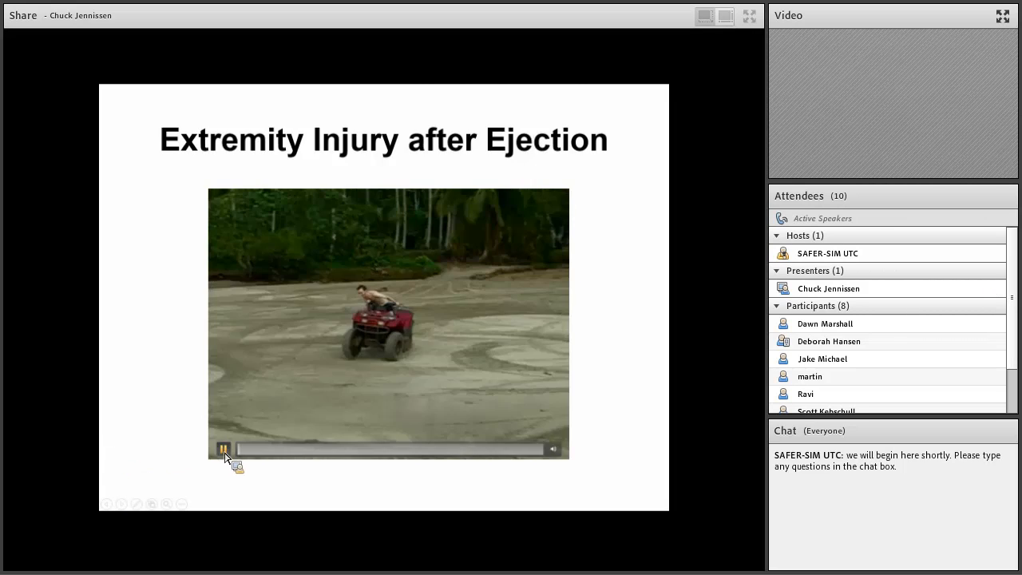
left_click(224, 449)
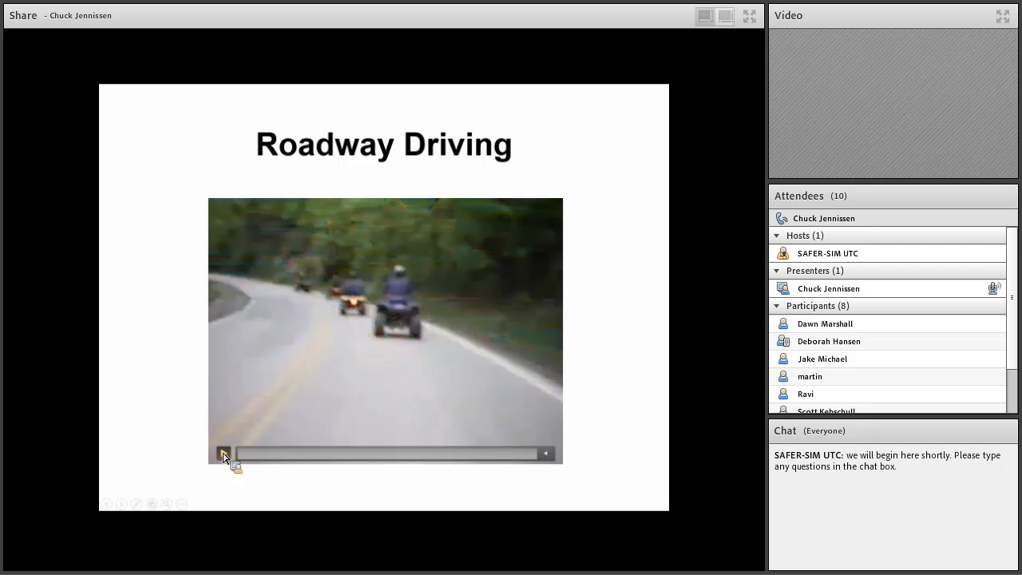
Step: Start the roadway ATV driving clip embedded in the Roadway Driving slide
left_click(224, 454)
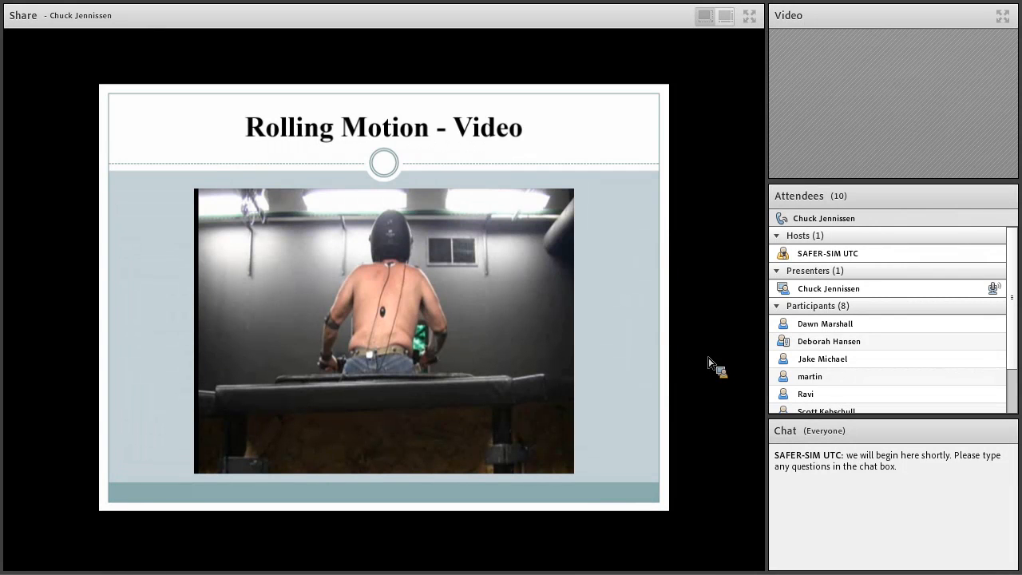
Step: Start the rider's rolling motion clip embedded in the Rolling Motion slide
left_click(209, 463)
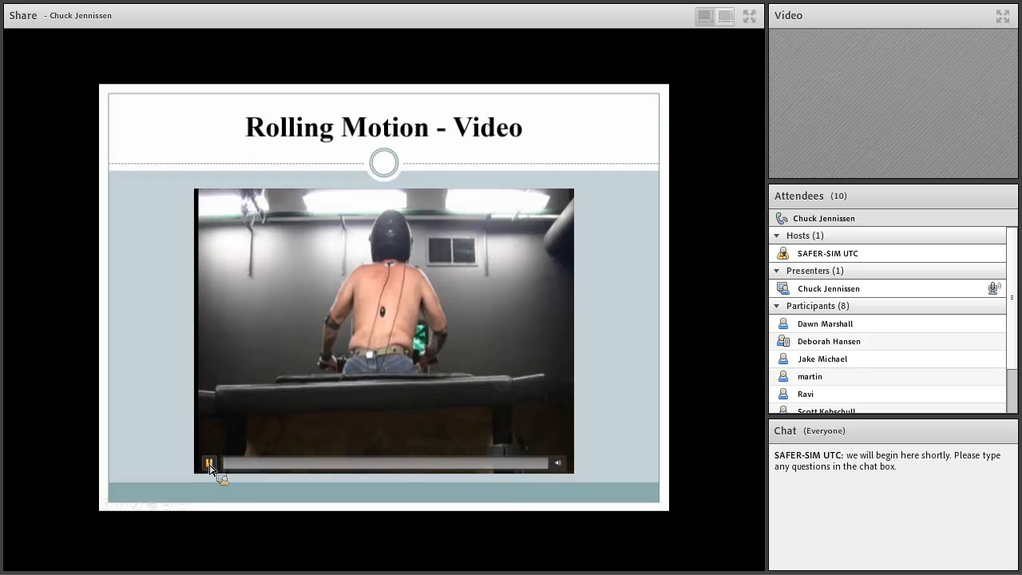
left_click(209, 463)
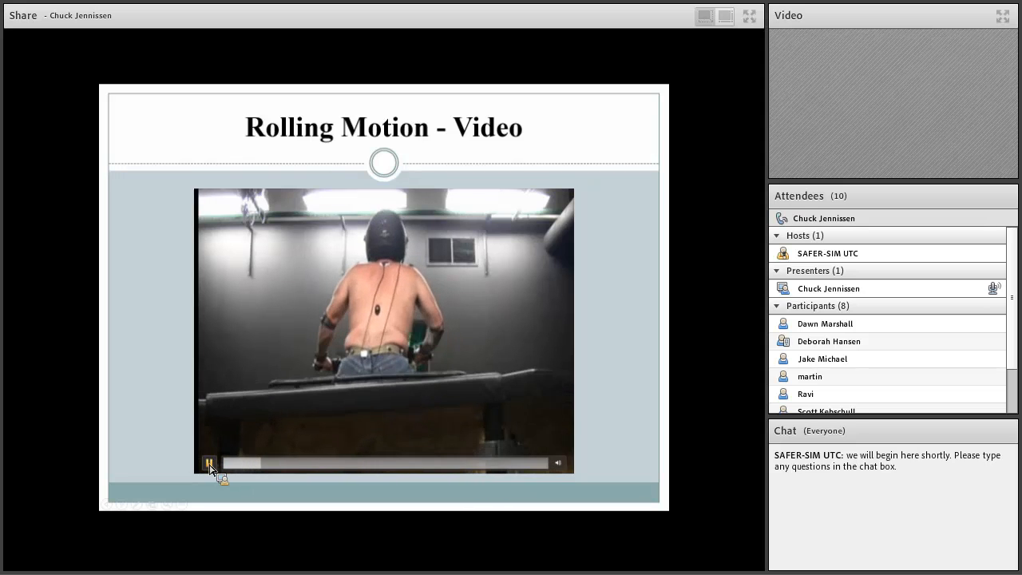
left_click(209, 464)
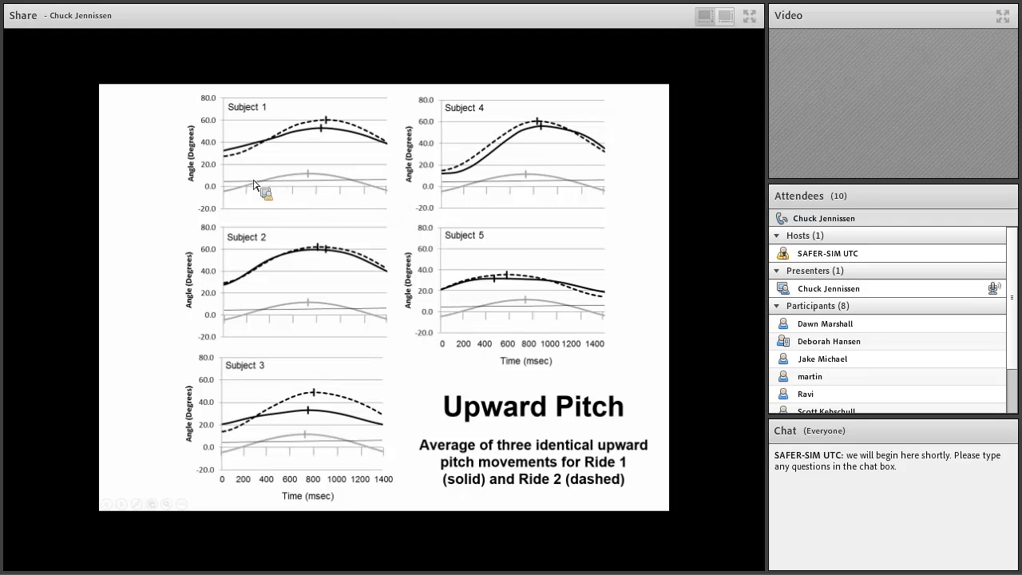
mouse_move(243, 157)
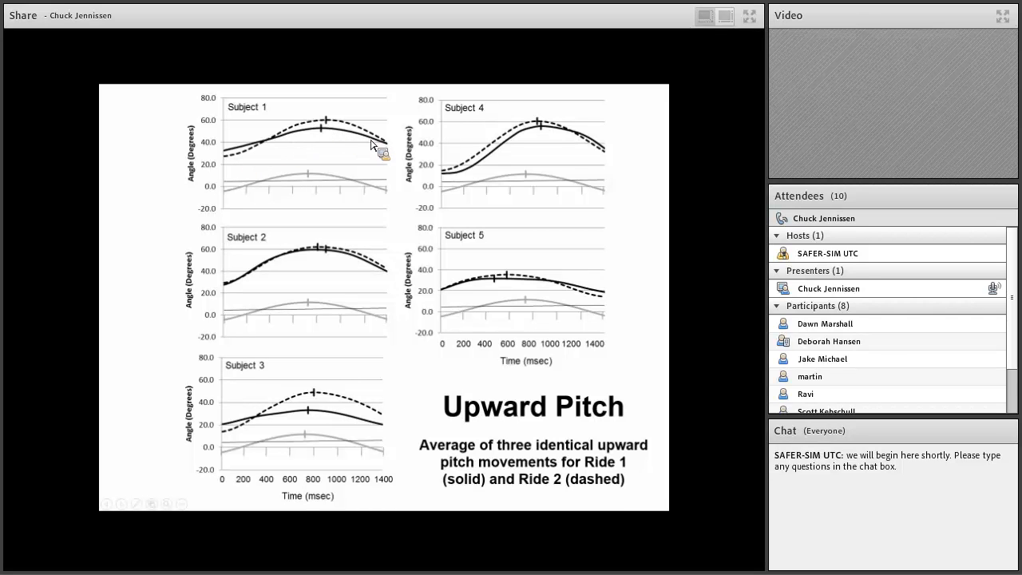
mouse_move(259, 163)
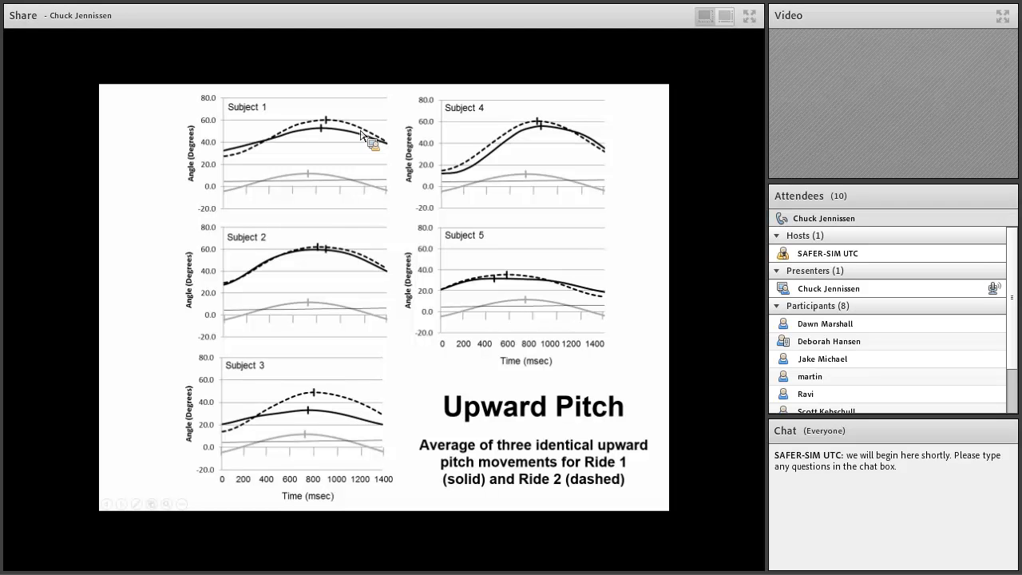
mouse_move(408, 300)
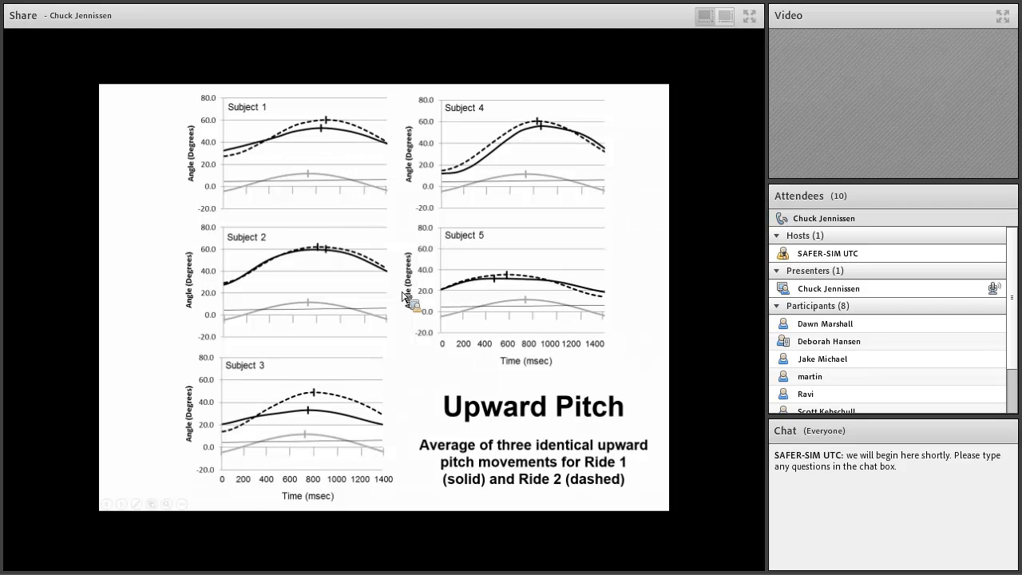
mouse_move(303, 279)
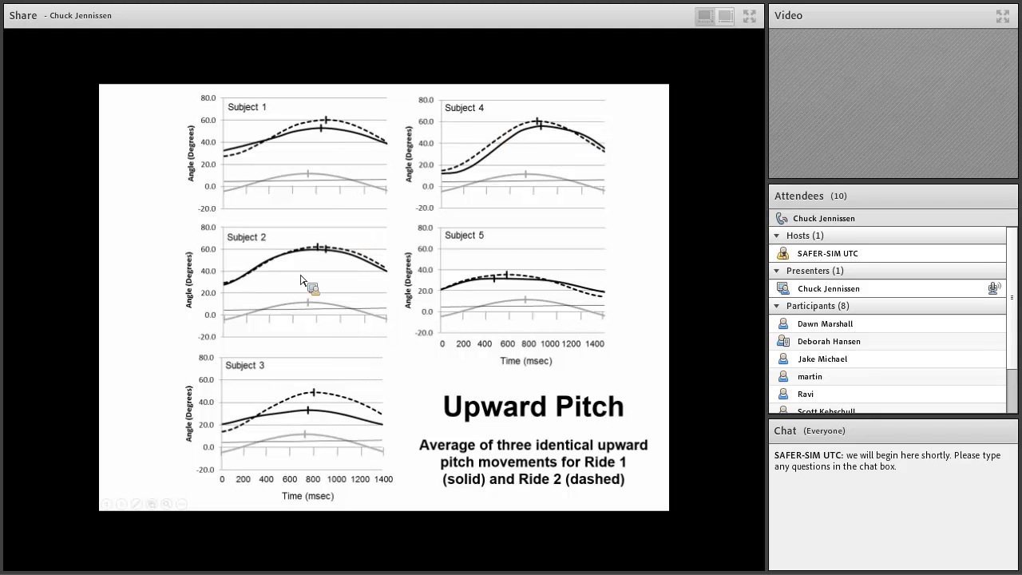
mouse_move(695, 330)
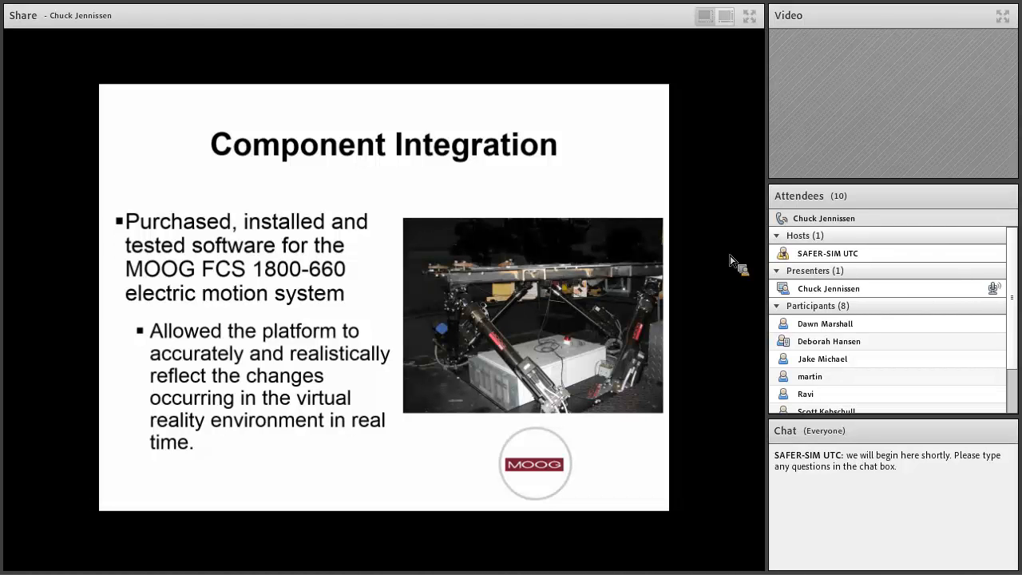
Step: Advance from the MOOG motion platform slide to the next Component Integration slide
key("Right")
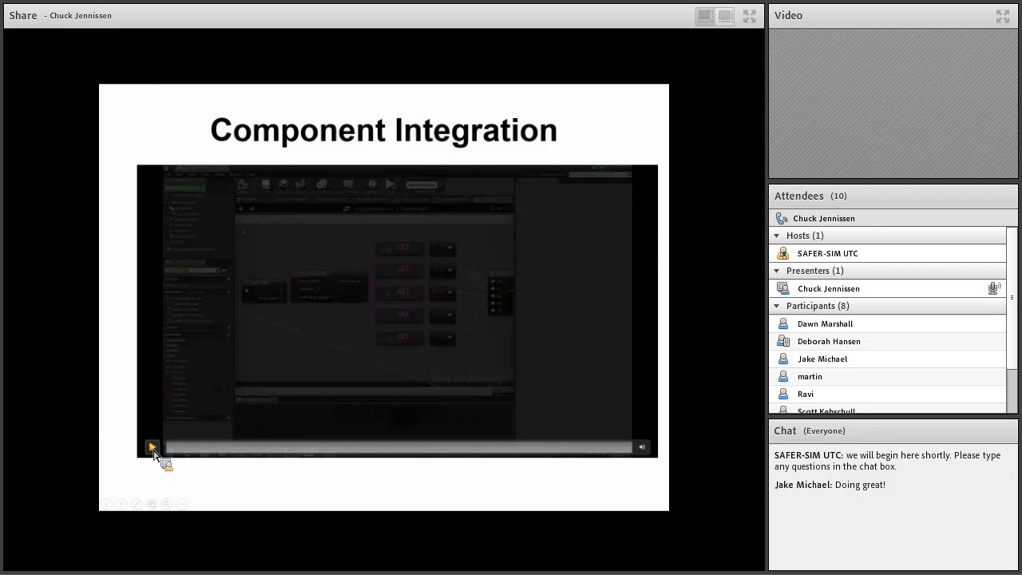
Step: Start the embedded software demonstration video on the second Component Integration slide
left_click(152, 448)
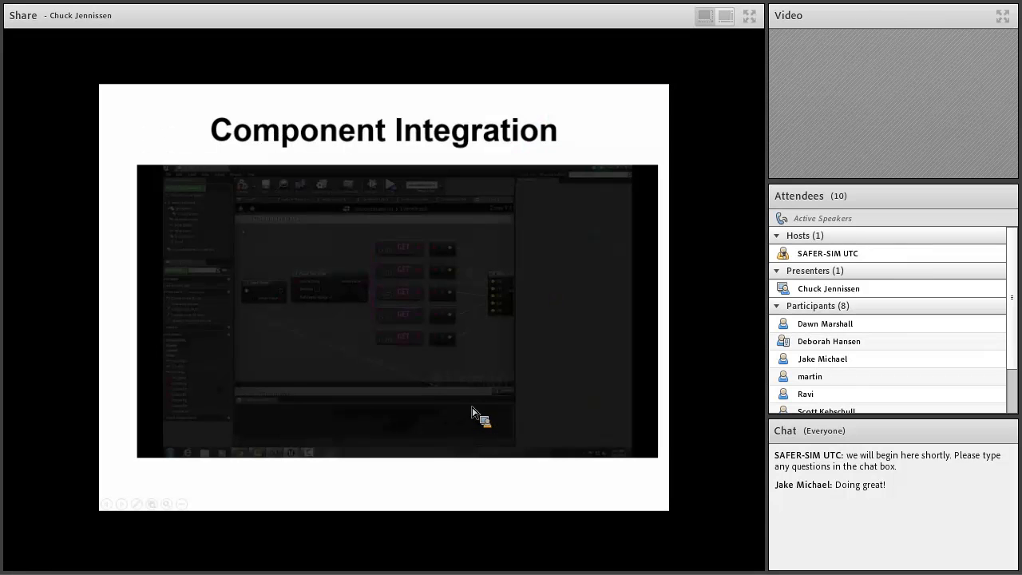
Step: Play the software node-graph demonstration video on the Component Integration slide
left_click(152, 447)
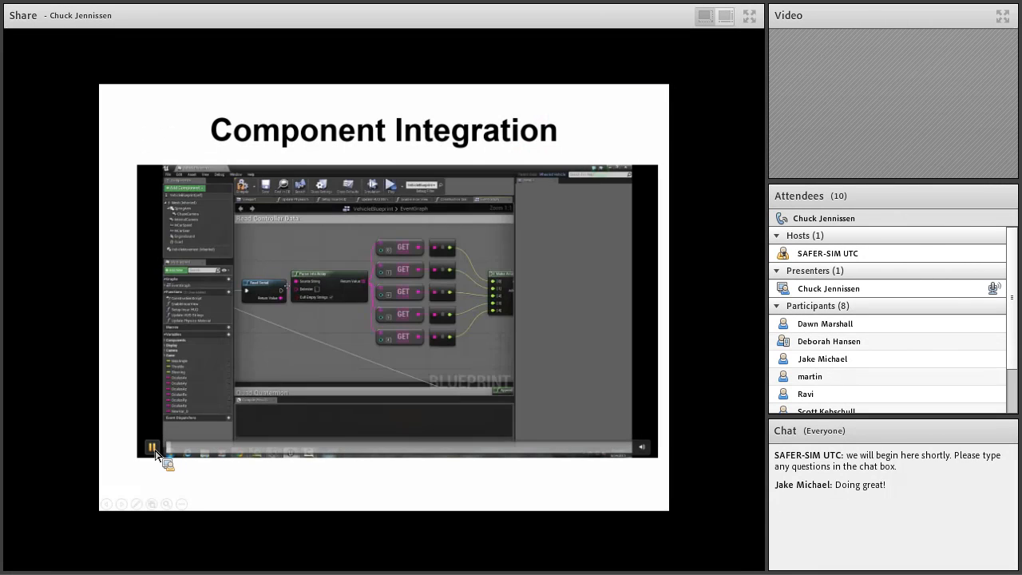
left_click(151, 446)
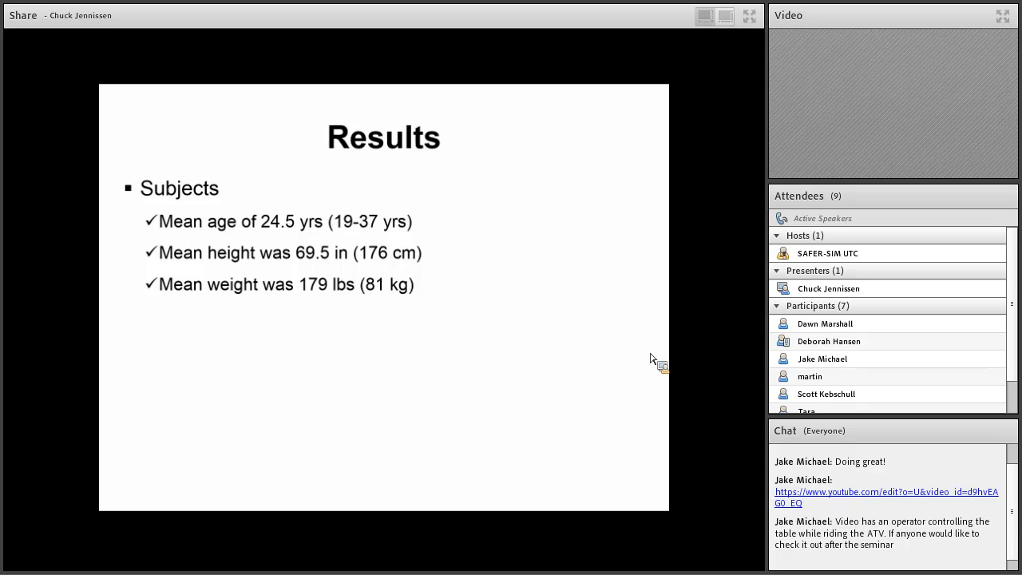
Step: Advance from the Results subjects slide to the angular velocity results slide
key("right")
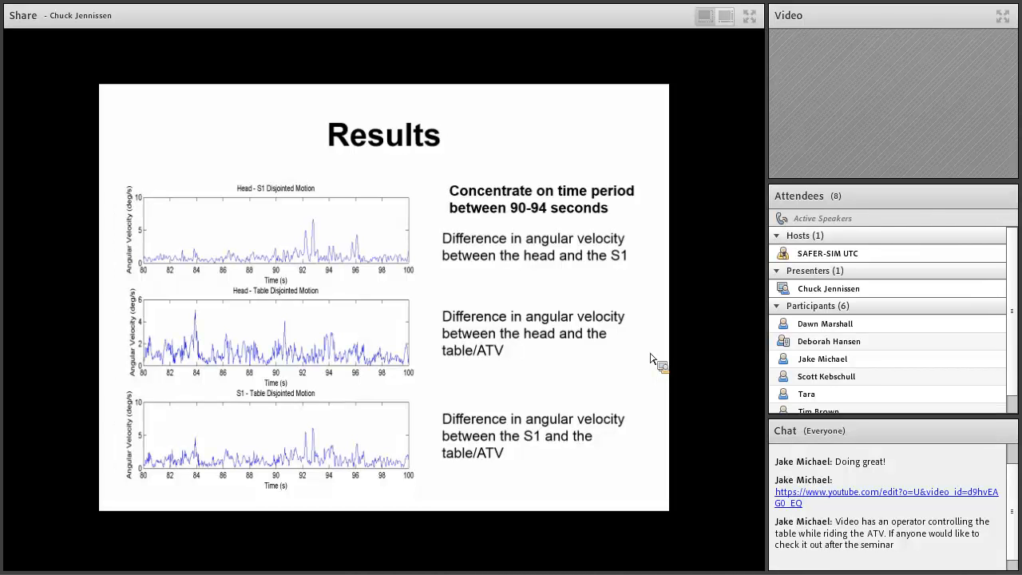
mouse_move(307, 336)
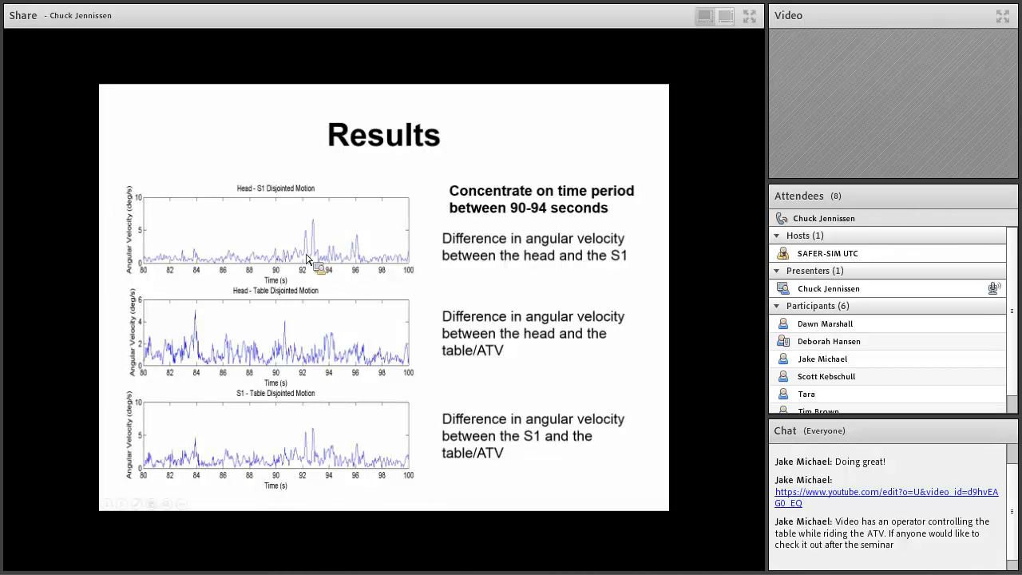
mouse_move(320, 249)
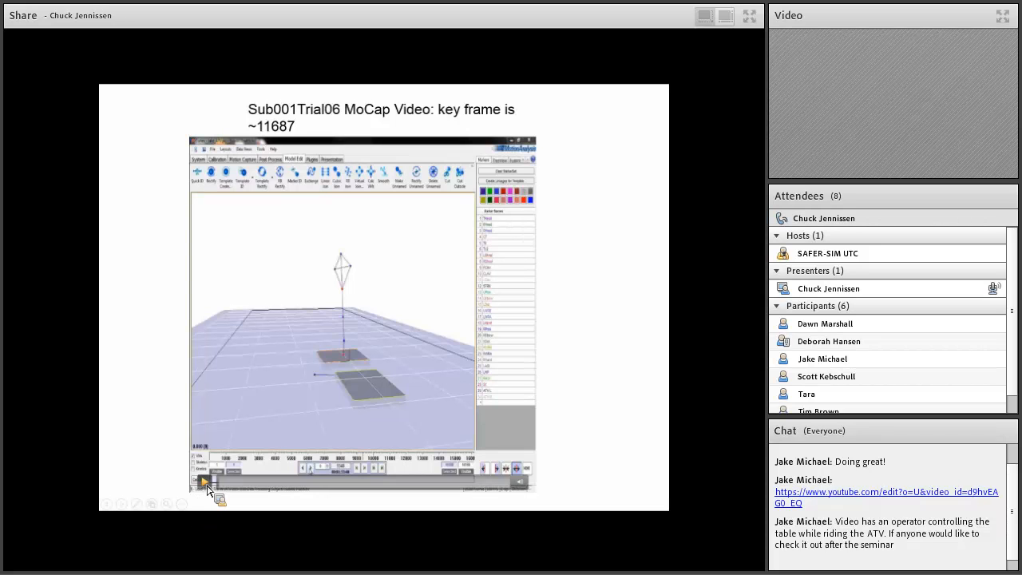
Step: Play the embedded Sub001Trial06 motion-capture recording on the shared slide
left_click(204, 481)
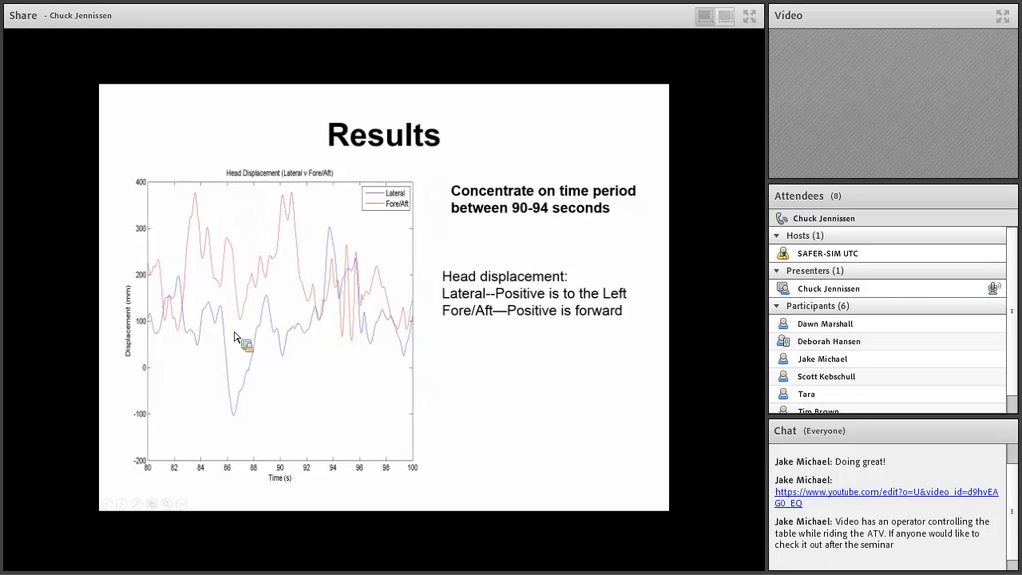
mouse_move(285, 223)
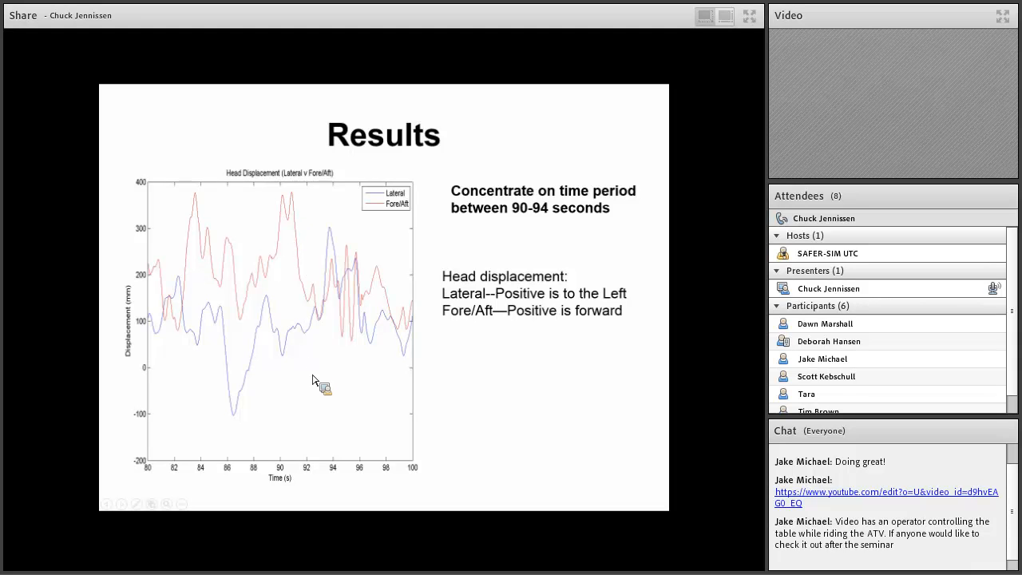
mouse_move(294, 214)
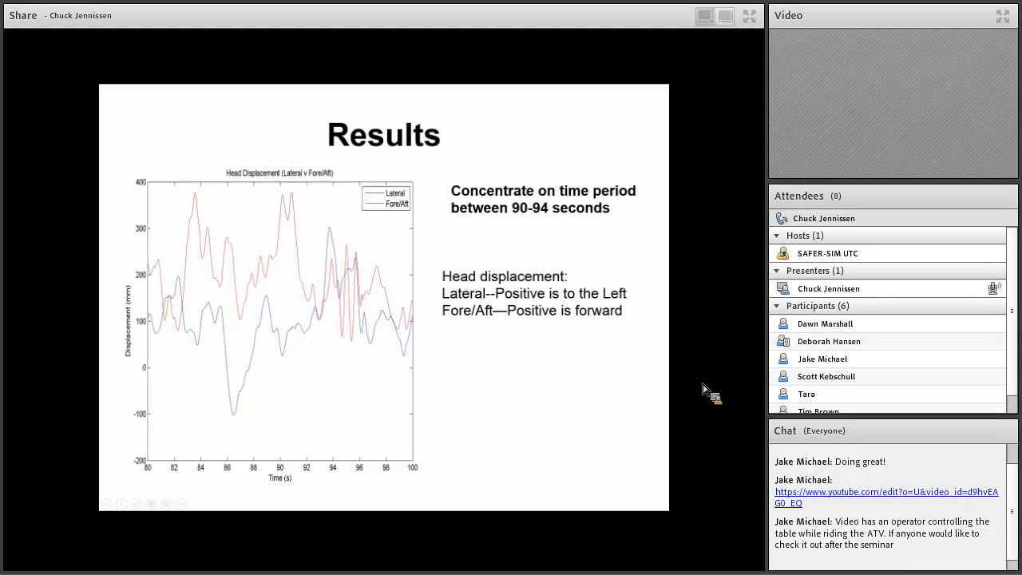
mouse_move(706, 382)
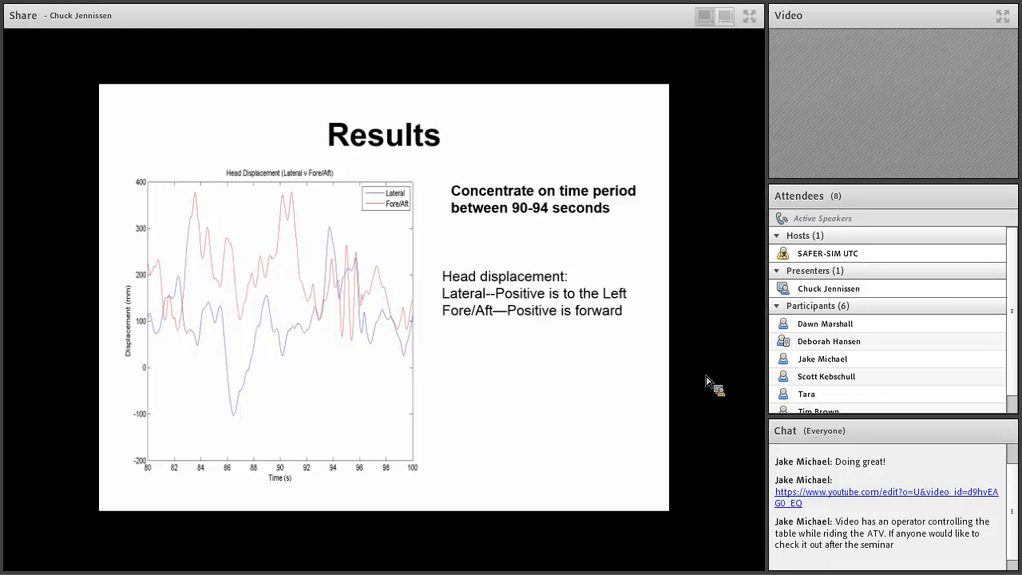
mouse_move(731, 281)
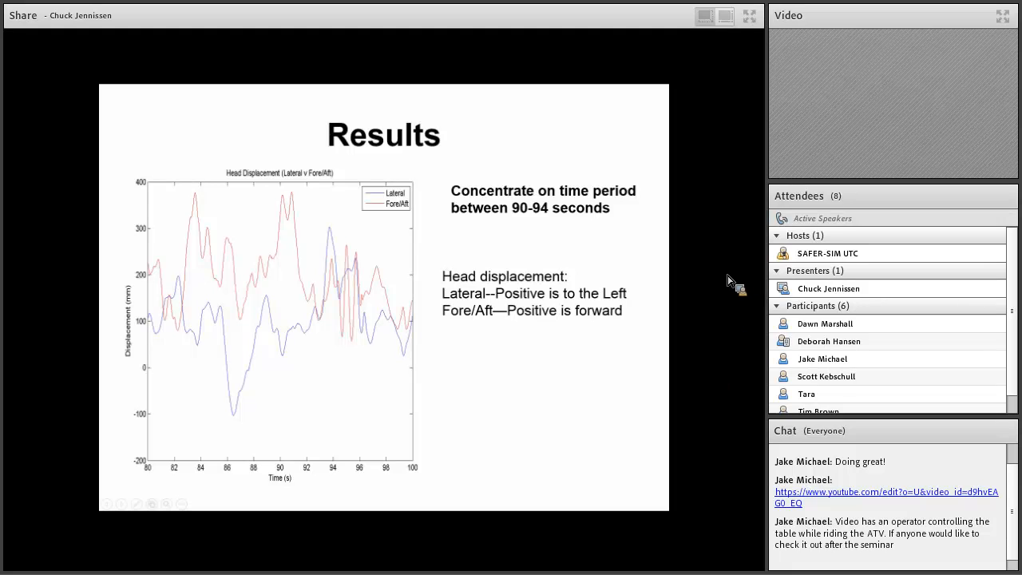